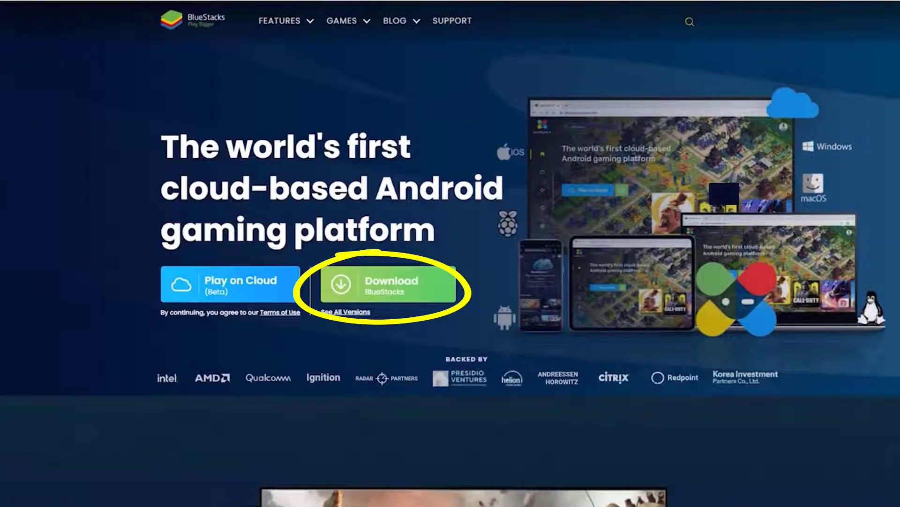
Download the BlueStacks installer from the BlueStacks website.
{"action": "left_click", "coordinate": [387, 285]}
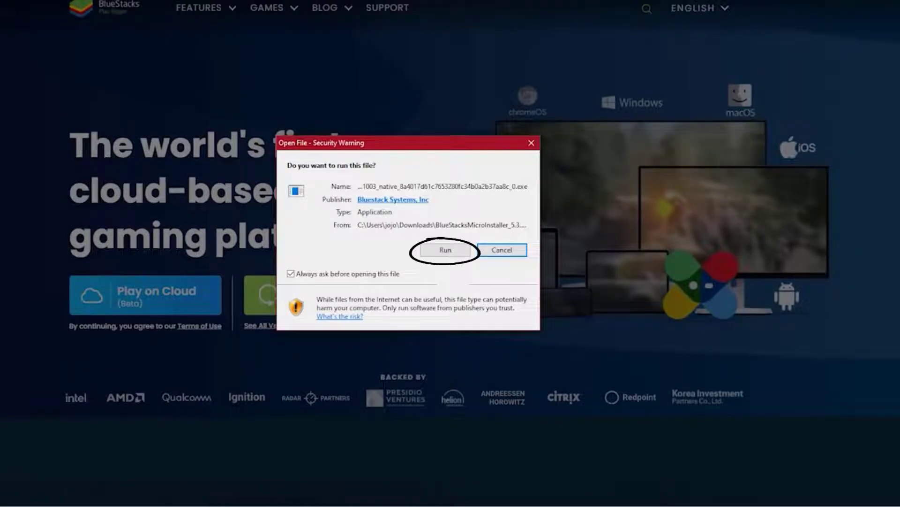
Run the installer, allow User Account Control, and install BlueStacks.
{"action": "left_click", "coordinate": [445, 250]}
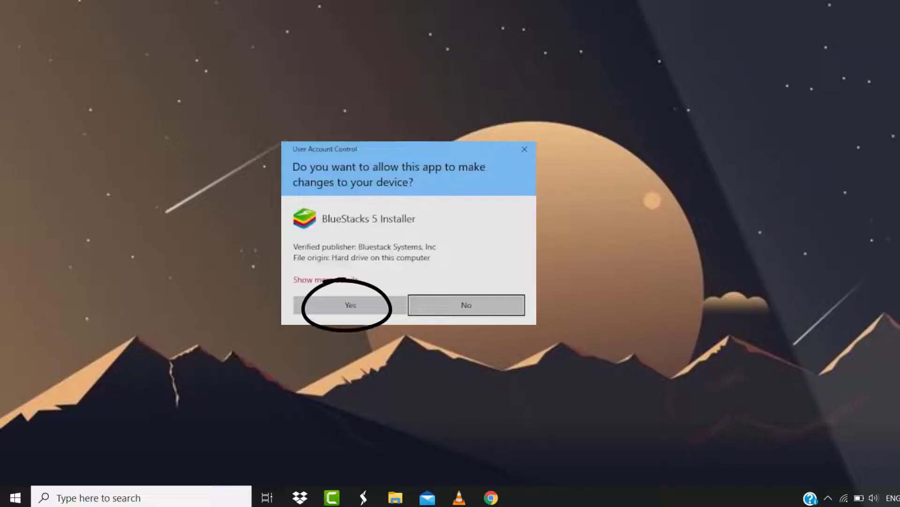
{"action": "left_click", "coordinate": [349, 305]}
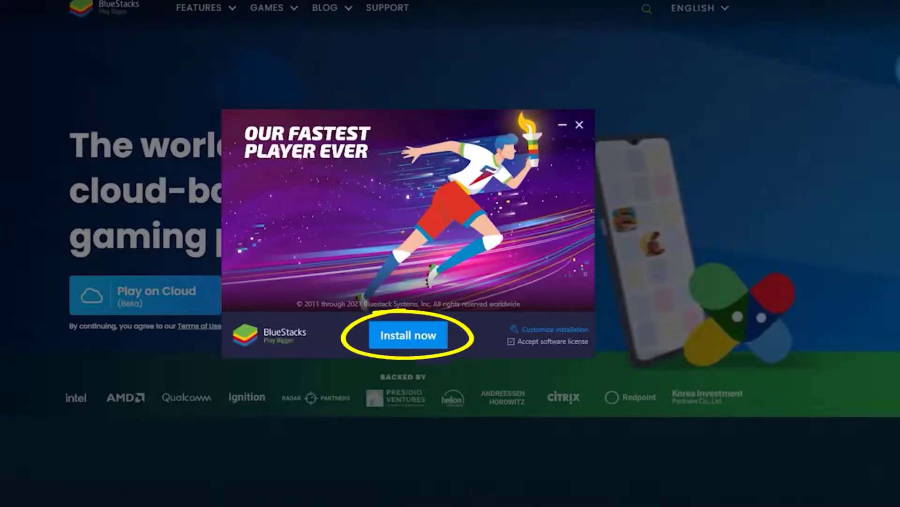
{"action": "left_click", "coordinate": [408, 334]}
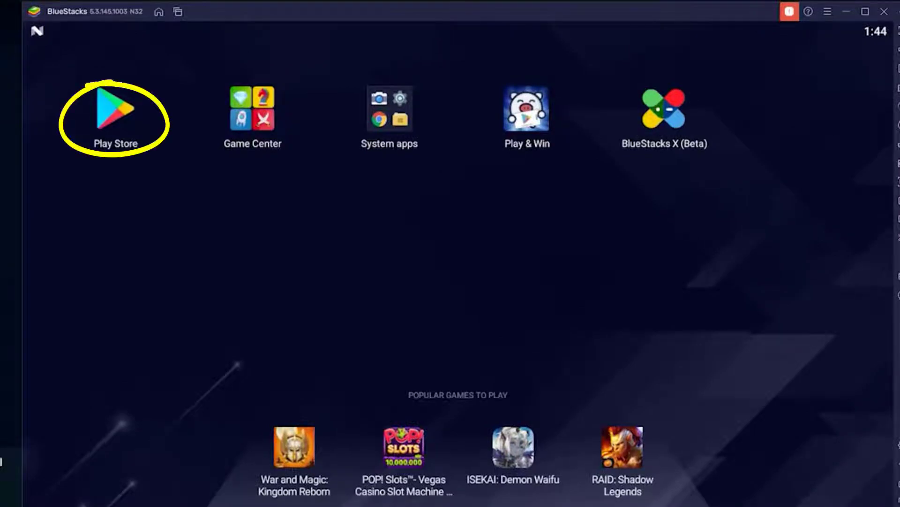
Sign in to the Play Store and search for 'snapchat'.
{"action": "left_click", "coordinate": [114, 108]}
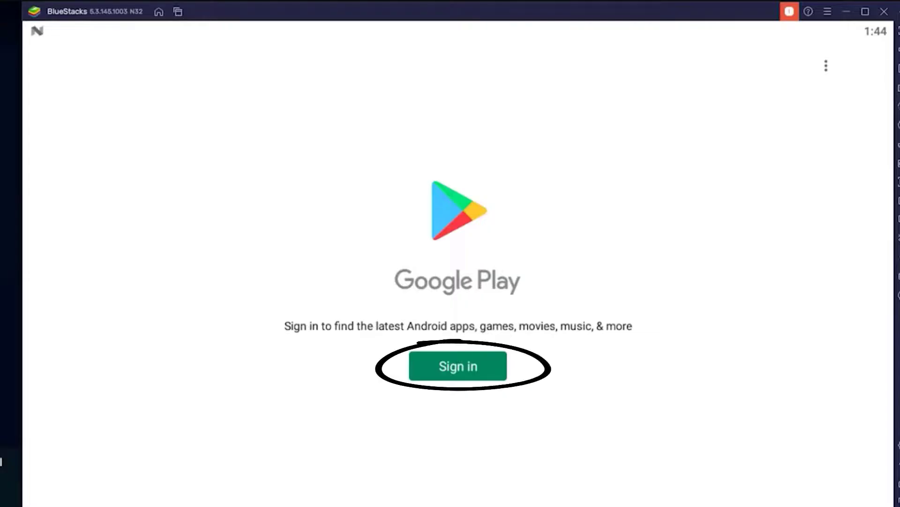
{"action": "left_click", "coordinate": [457, 366]}
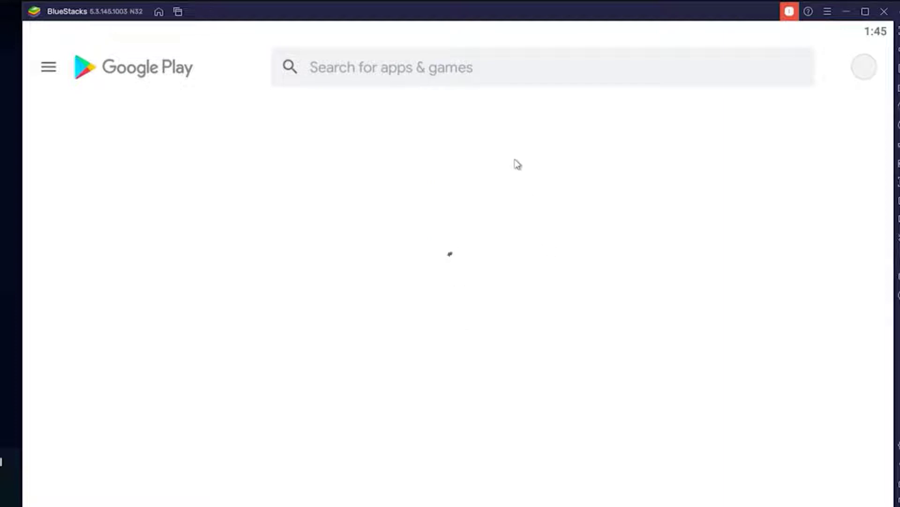
{"action": "type", "text": "snapchat"}
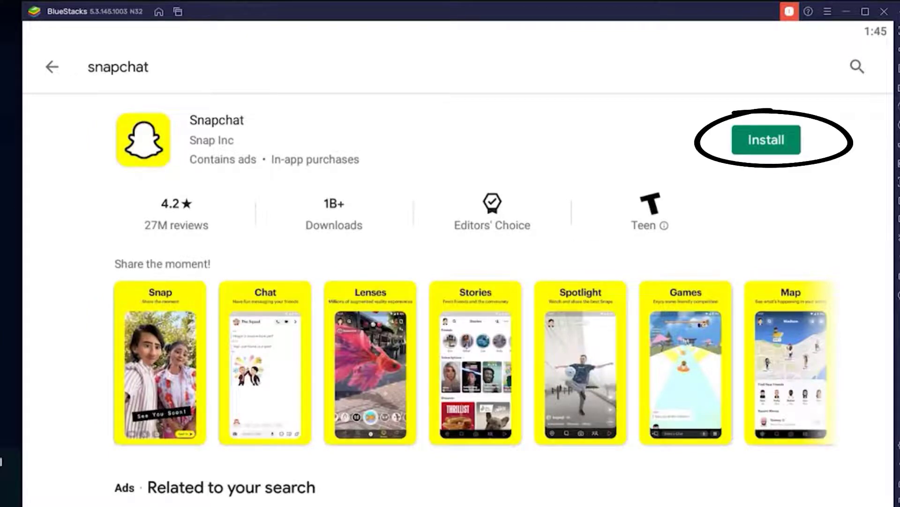
Install and launch Snapchat, applying the recommended graphics settings with a restart.
{"action": "left_click", "coordinate": [766, 140]}
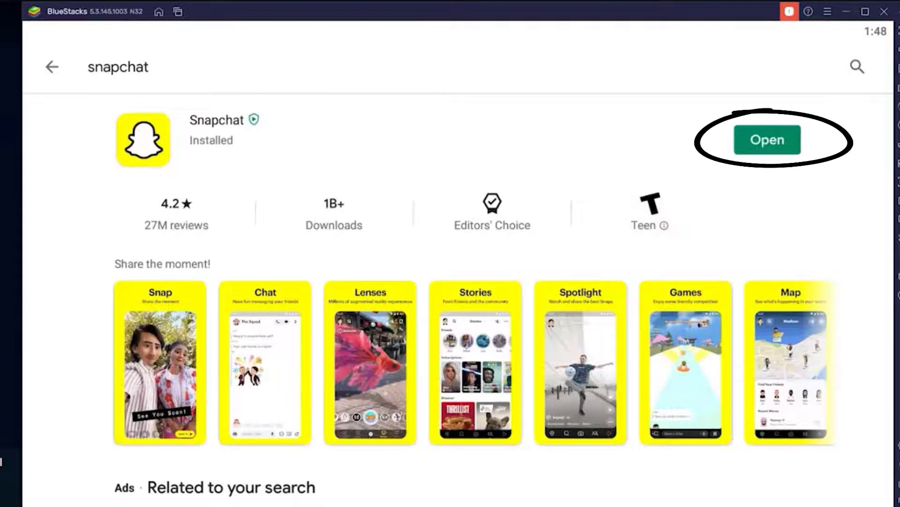
{"action": "left_click", "coordinate": [766, 140]}
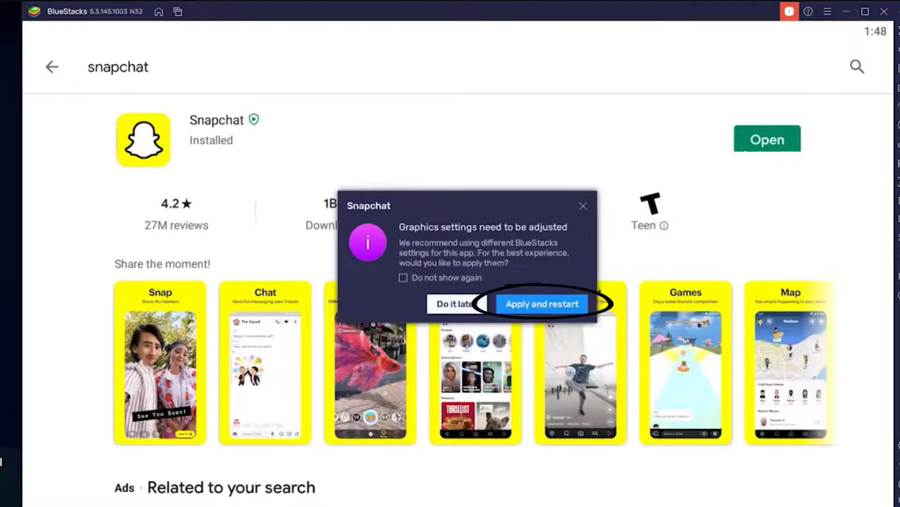
{"action": "left_click", "coordinate": [541, 304]}
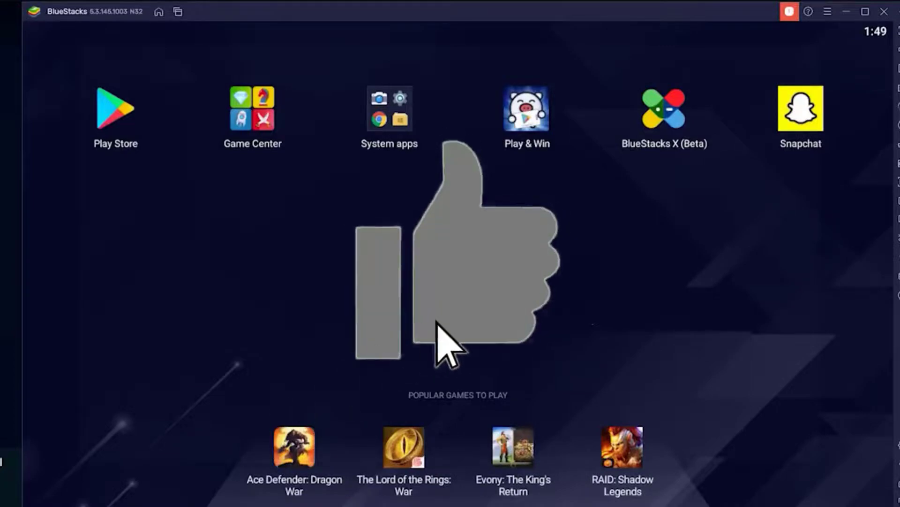
Return to the BlueStacks home screen showing the Snapchat icon.
{"action": "left_click", "coordinate": [445, 339]}
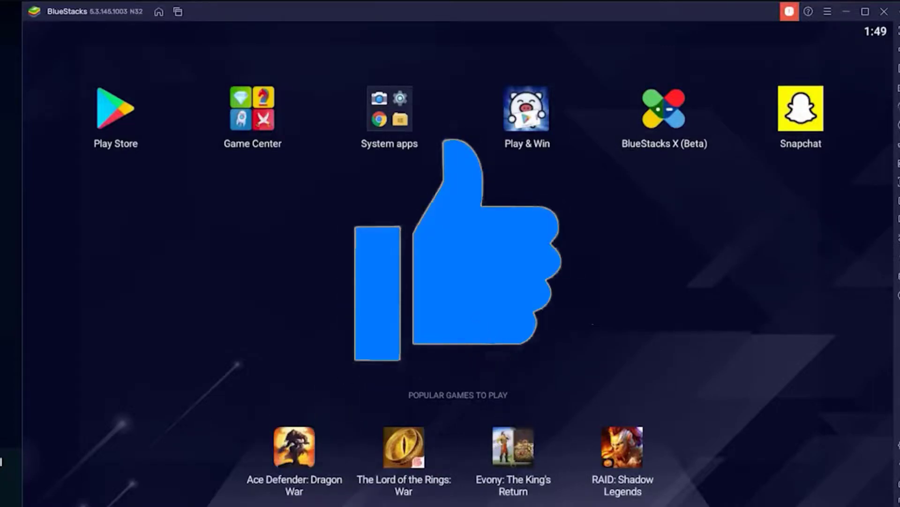